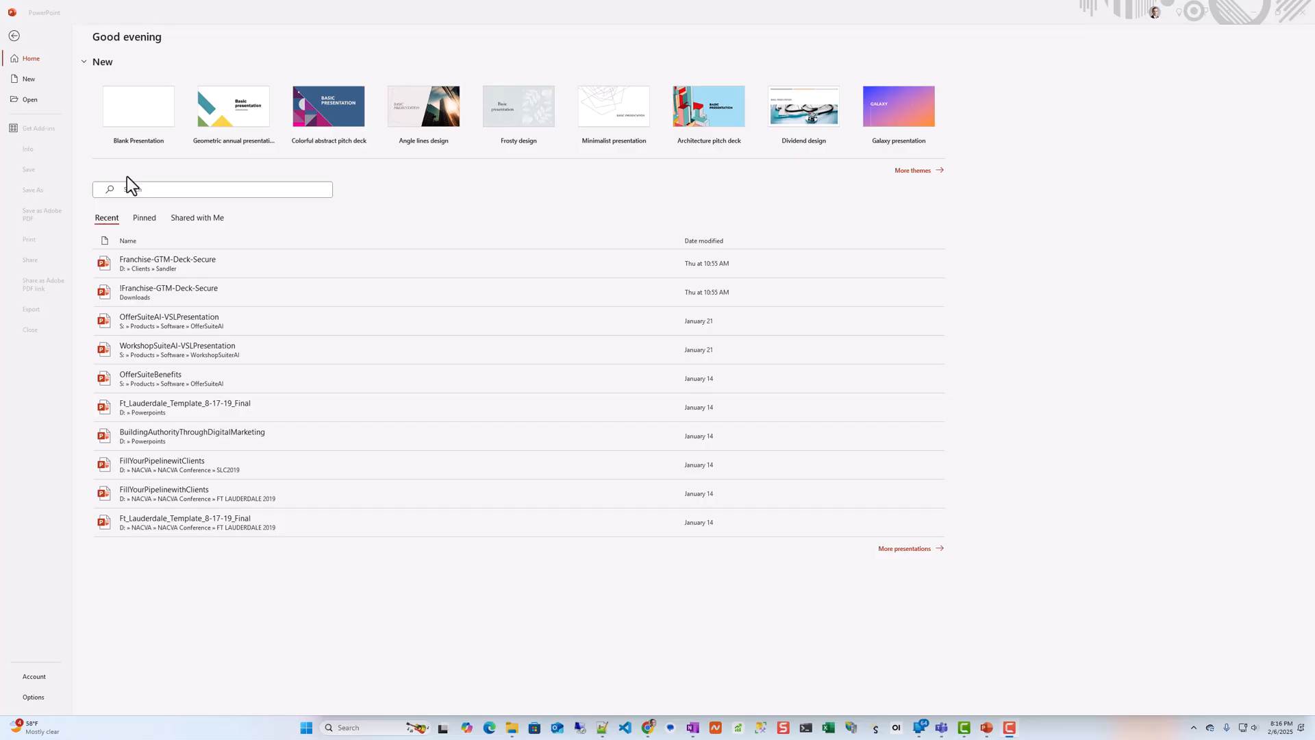
{"action": "mouse_move", "coordinate": [27, 90]}
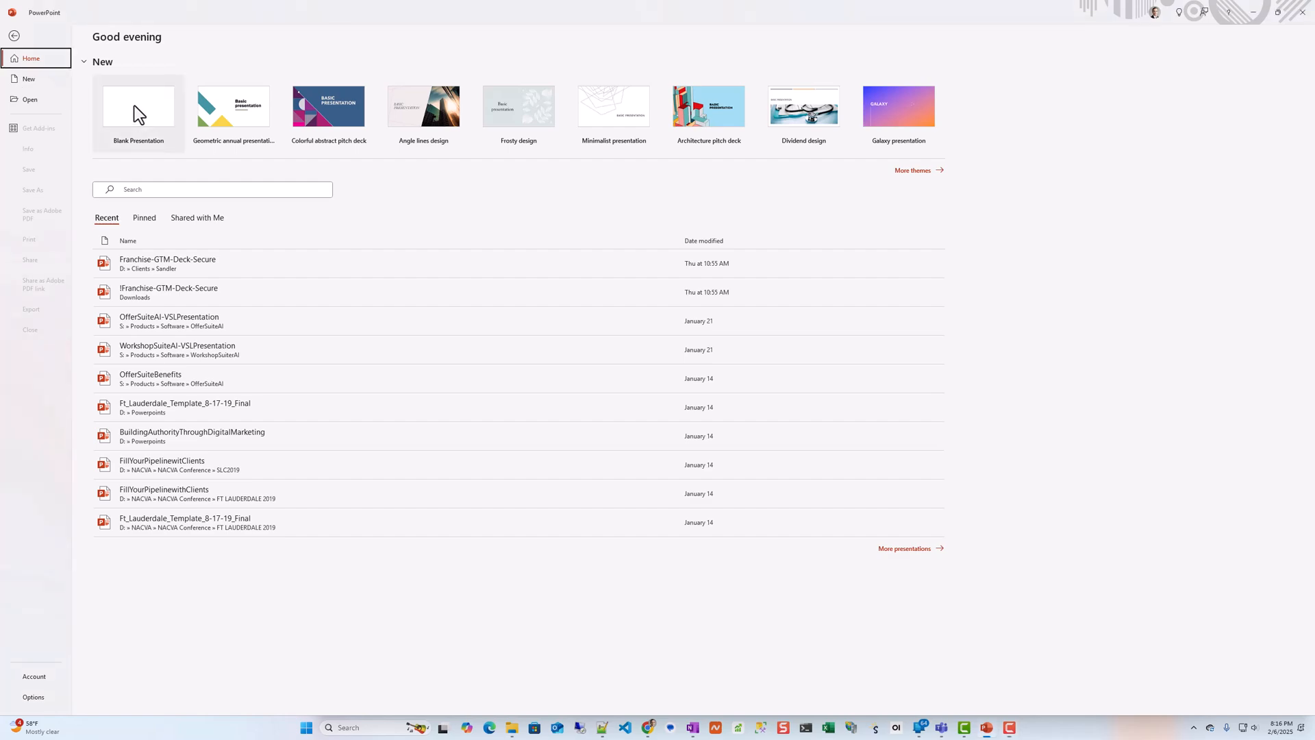
Step: Create a new blank presentation from the Home screen
{"action": "left_click", "coordinate": [137, 107]}
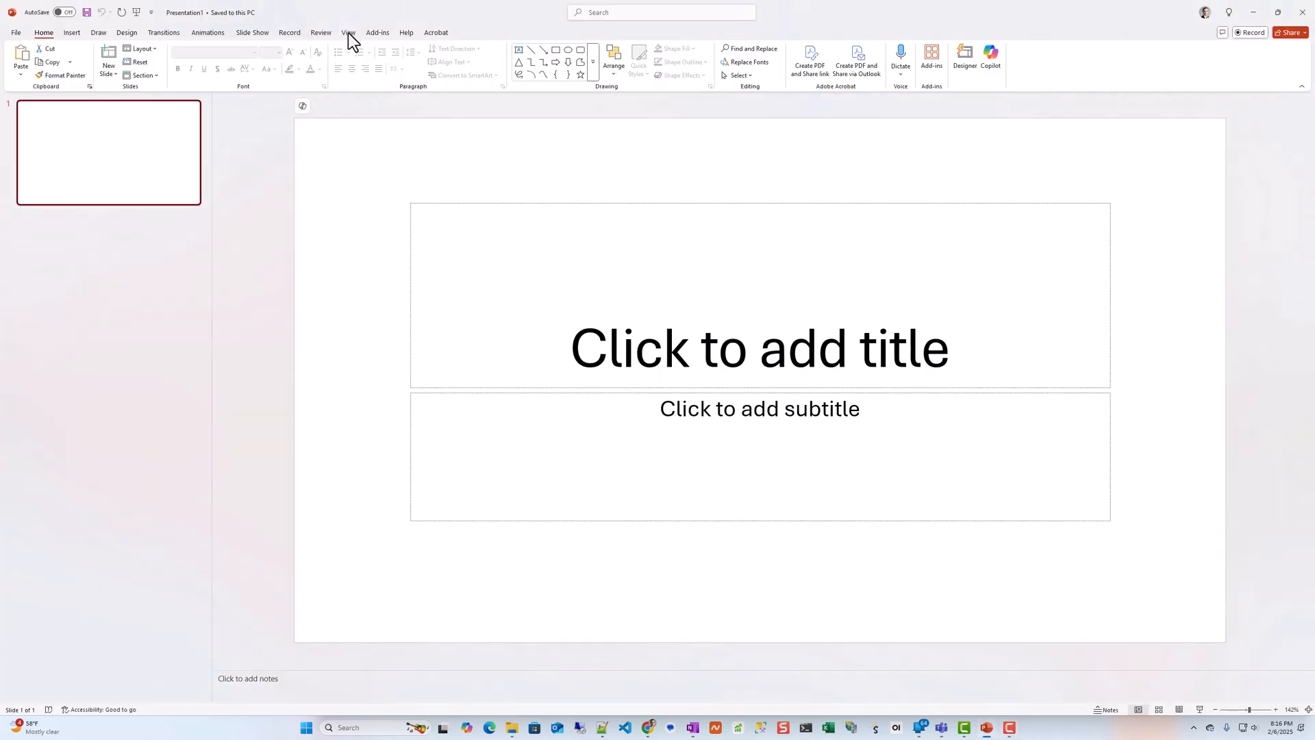
Step: Enter Slide Master view and select the top parent master slide
{"action": "left_click", "coordinate": [347, 31]}
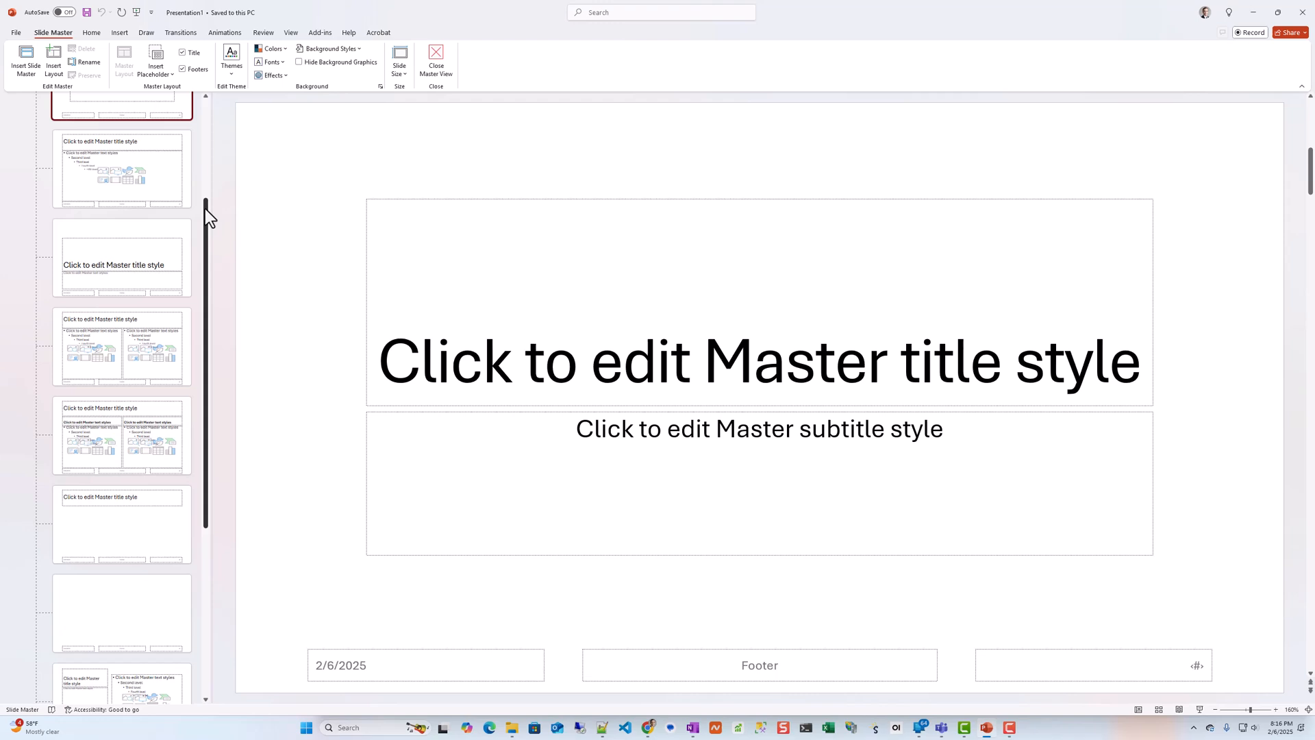
{"action": "scroll", "scroll_direction": "down", "scroll_amount": 3}
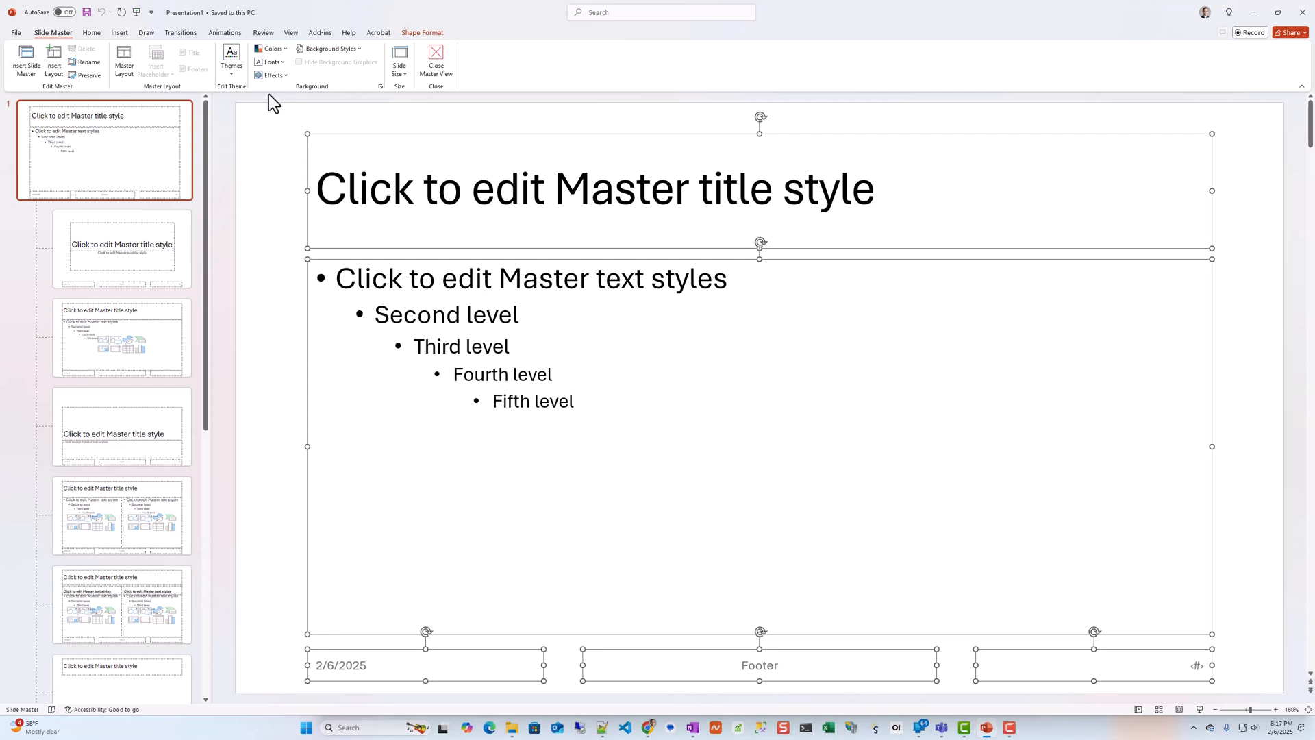
{"action": "left_click", "coordinate": [270, 61]}
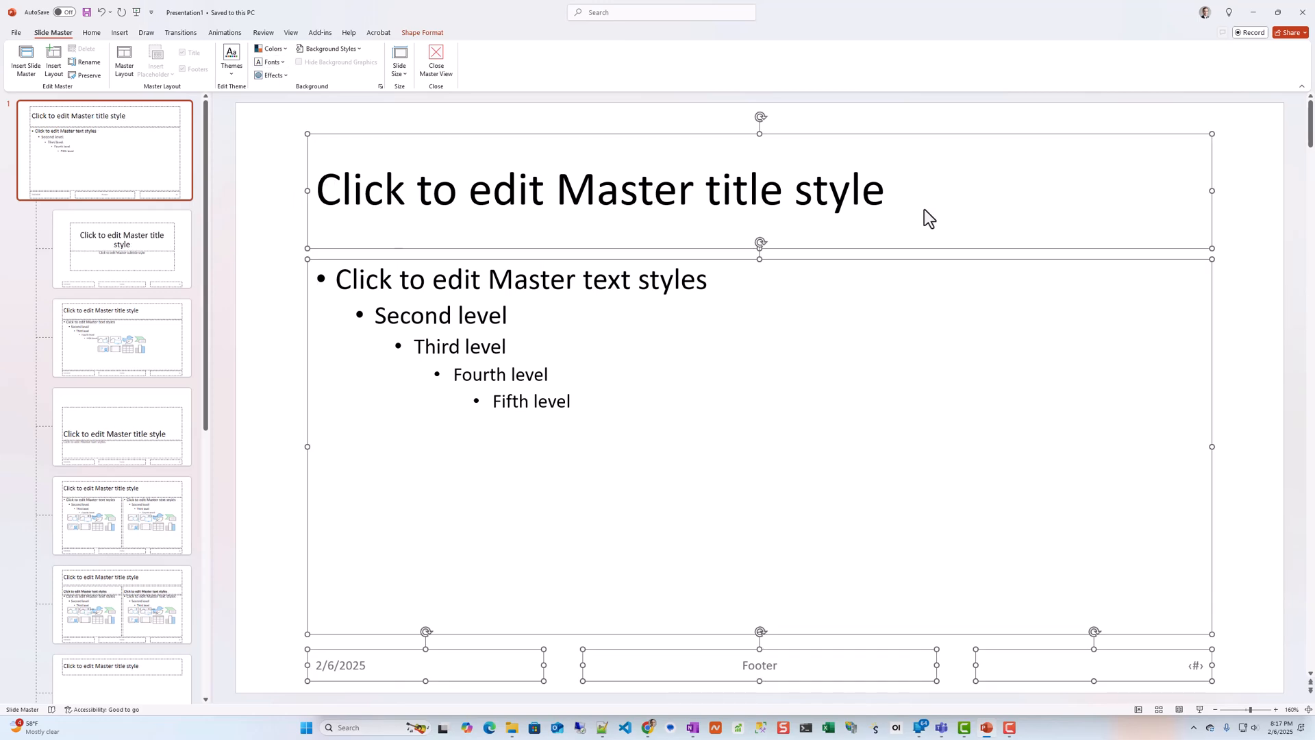
{"action": "mouse_move", "coordinate": [122, 269]}
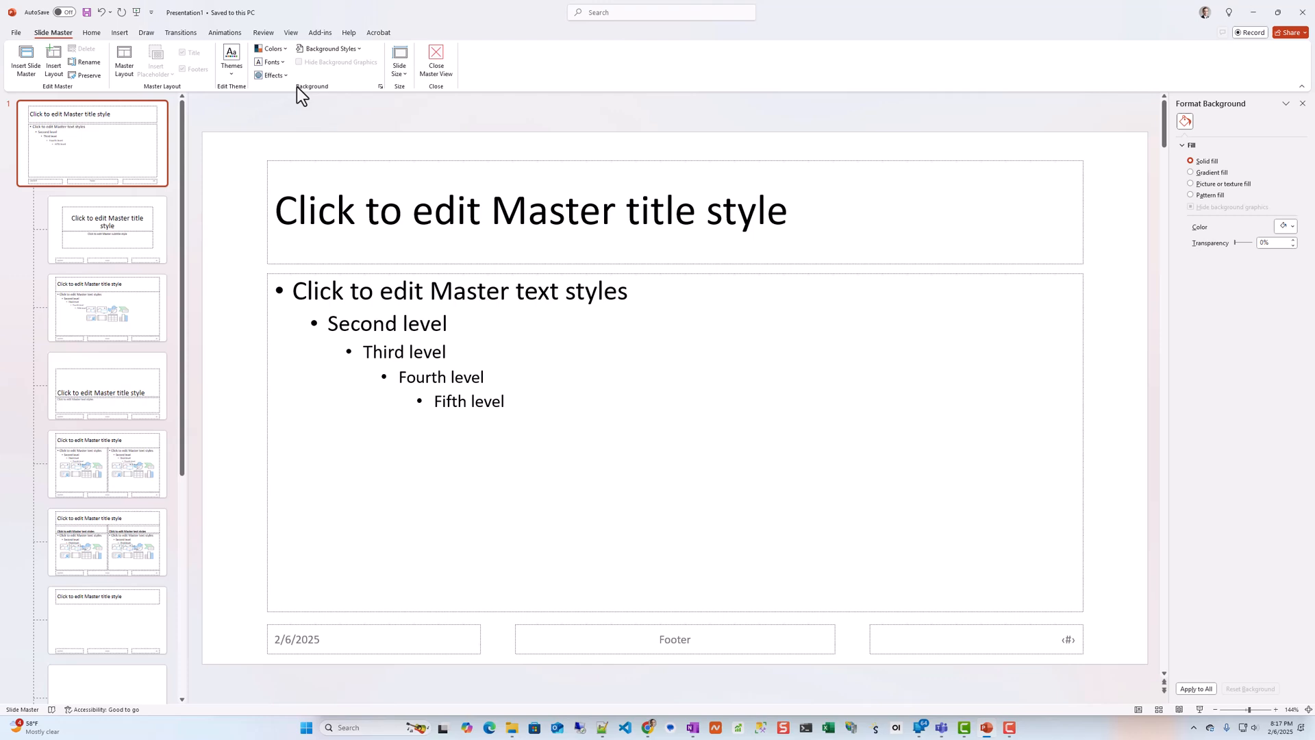
{"action": "mouse_move", "coordinate": [384, 95]}
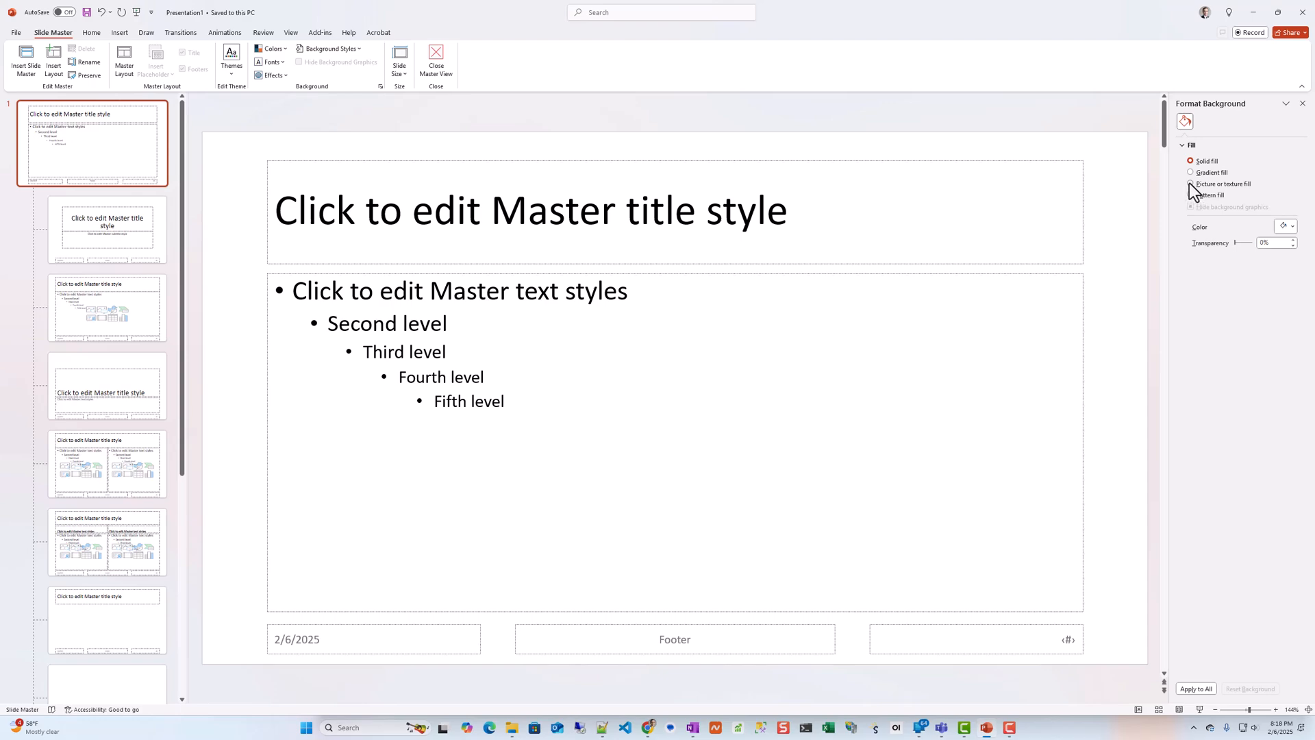
Step: Set the master background to Picture or texture fill and bring up Insert Pictures
{"action": "left_click", "coordinate": [1191, 183]}
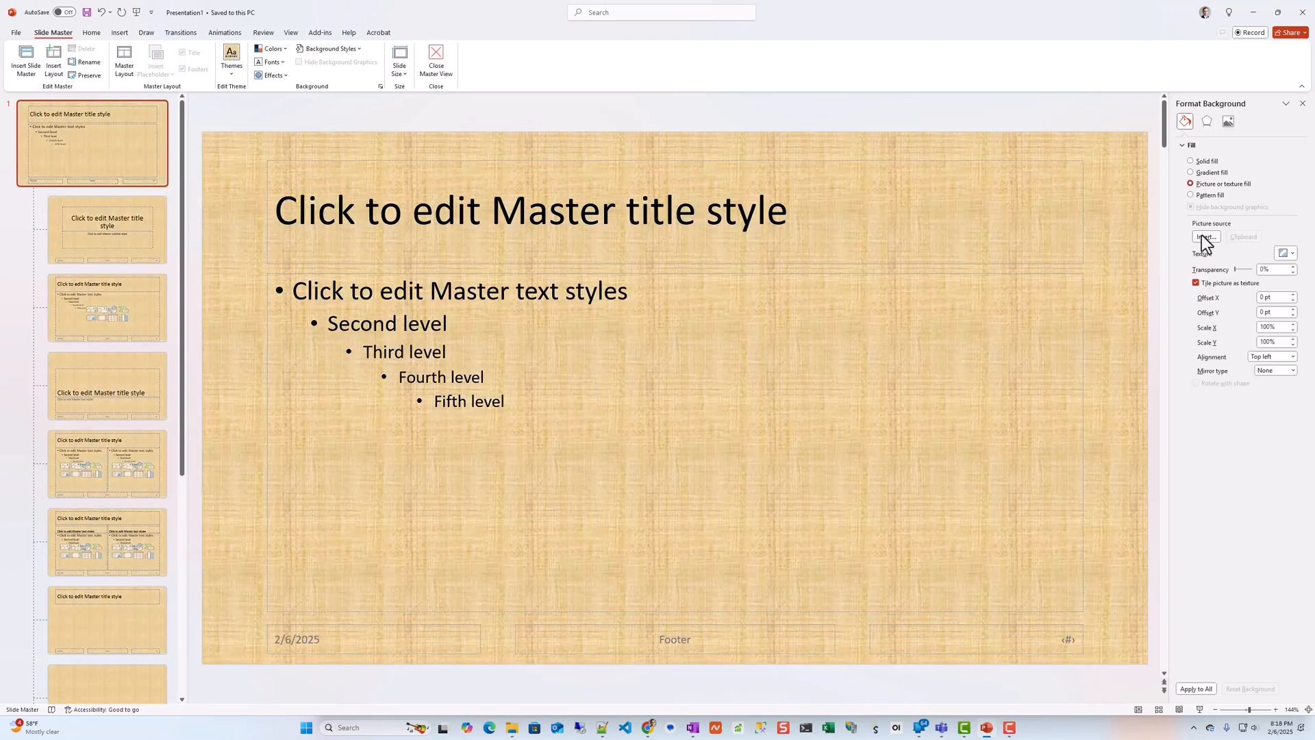
{"action": "left_click", "coordinate": [1206, 237]}
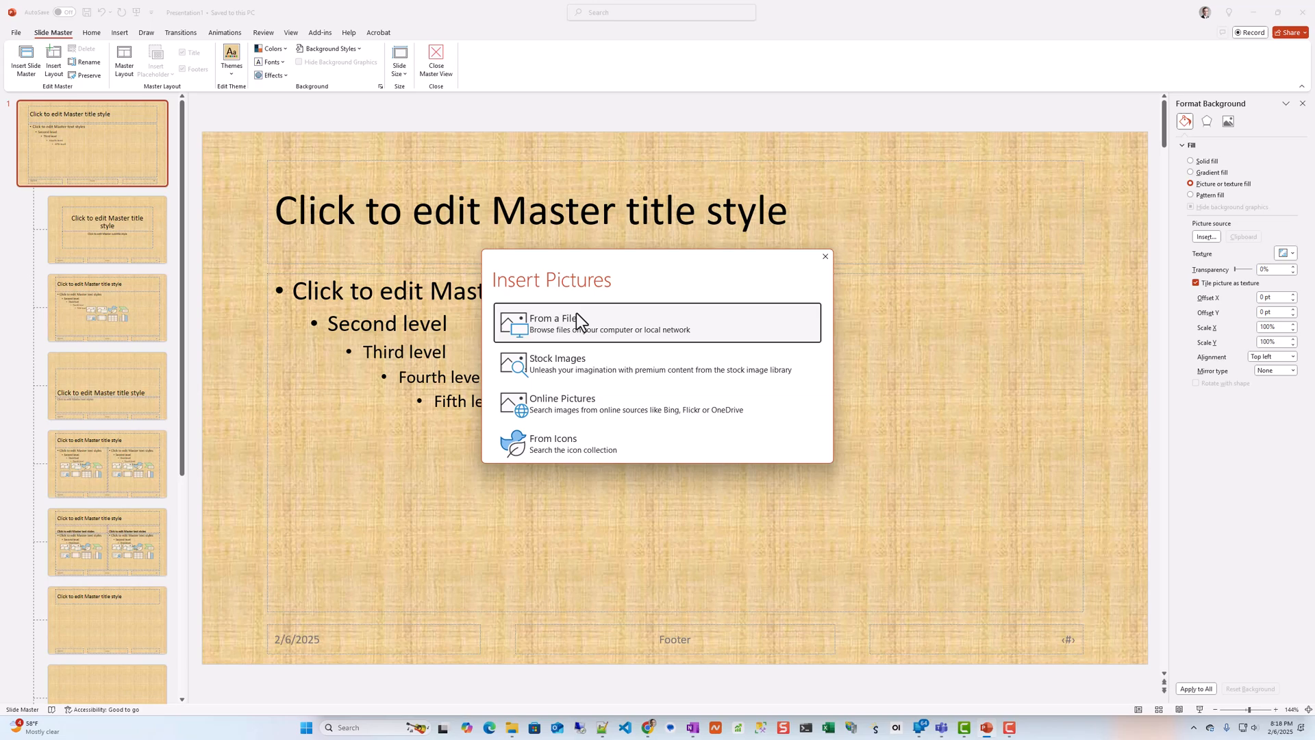
Step: Browse From a File to the SYNCNET 2025 folder for 2025Powerpoint1920x1080.png
{"action": "left_click", "coordinate": [554, 324]}
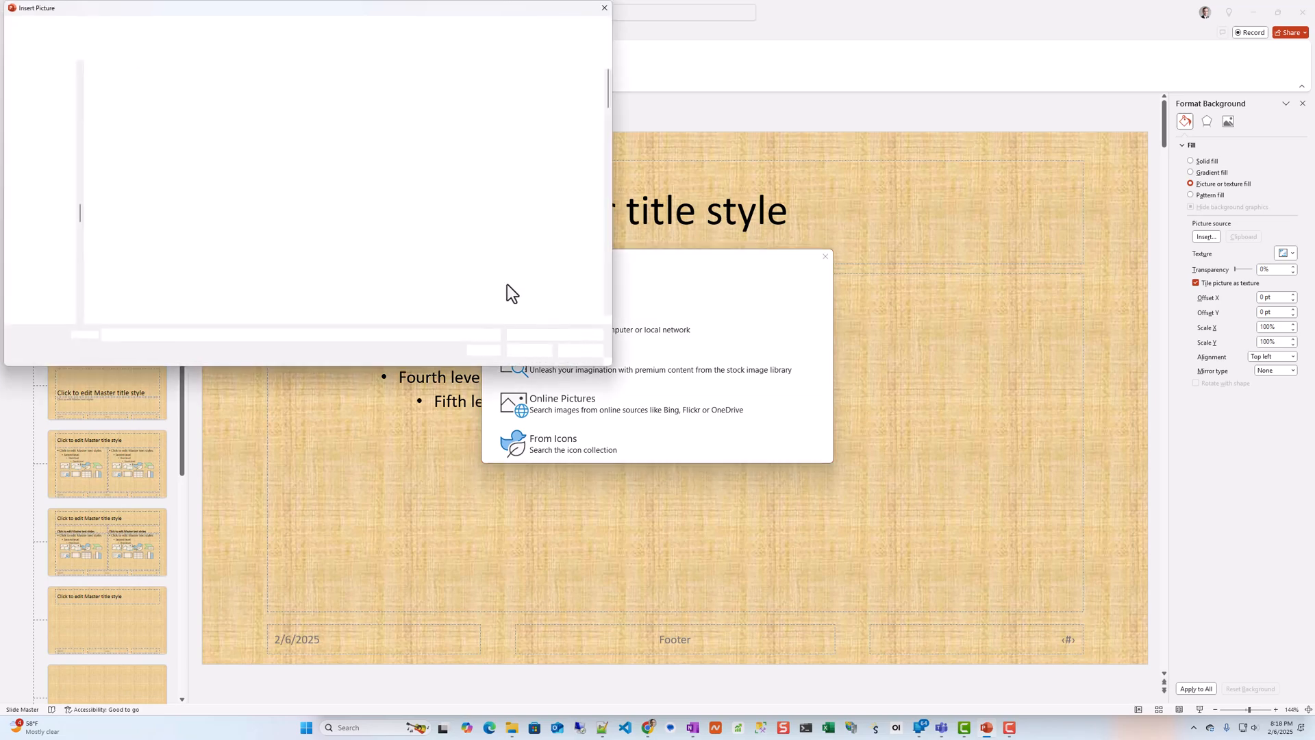
{"action": "left_click", "coordinate": [141, 96]}
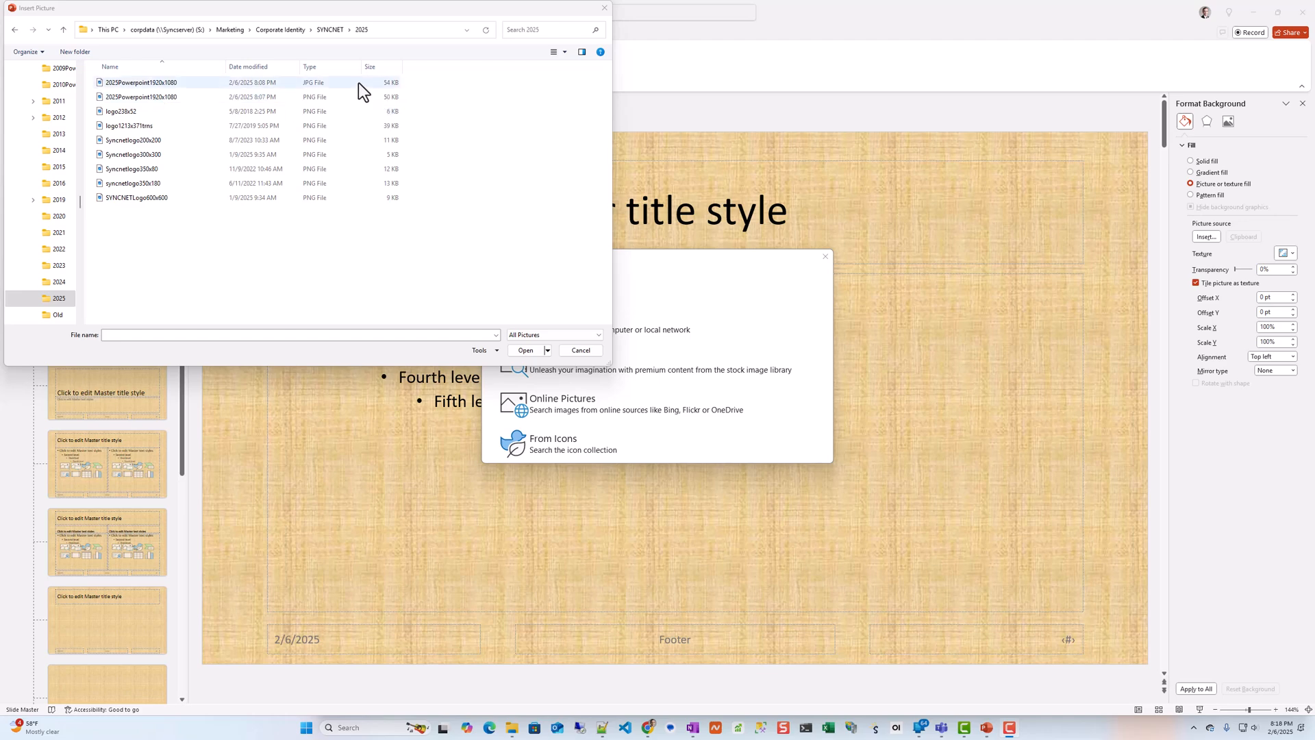
{"action": "left_click", "coordinate": [140, 95]}
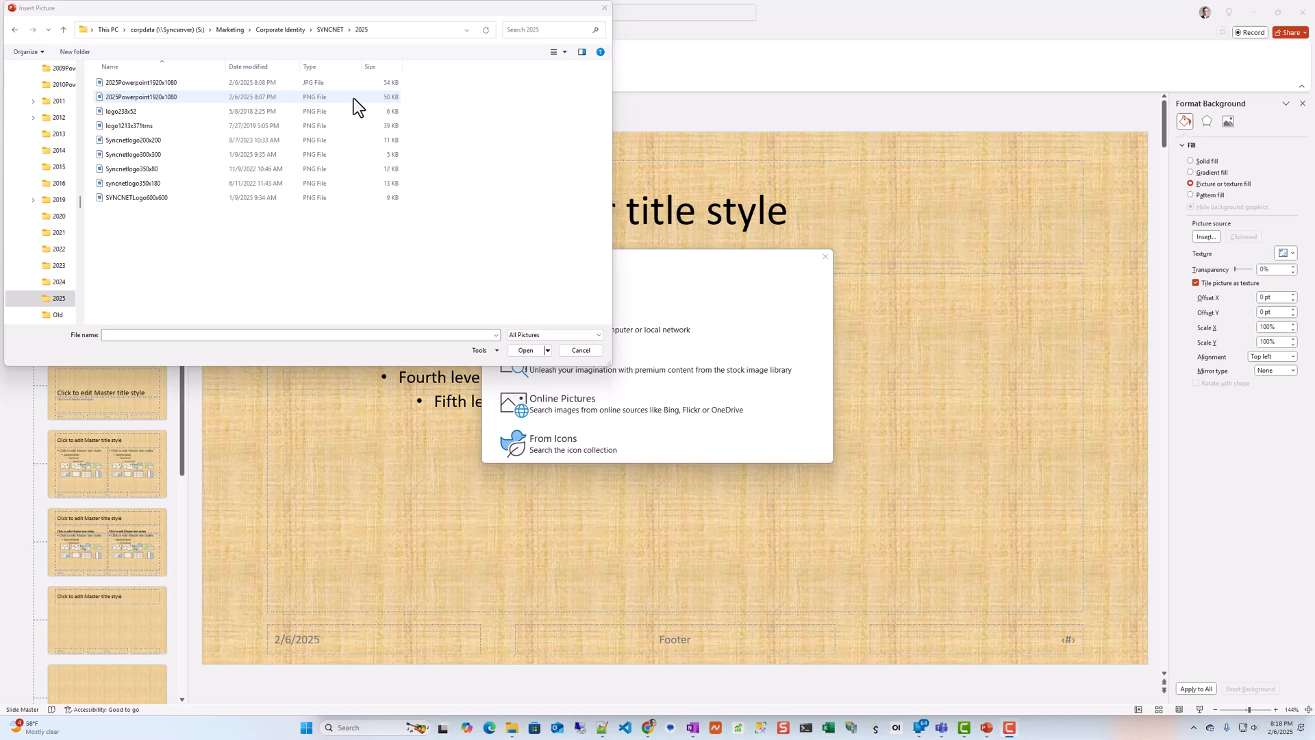
{"action": "mouse_move", "coordinate": [161, 103]}
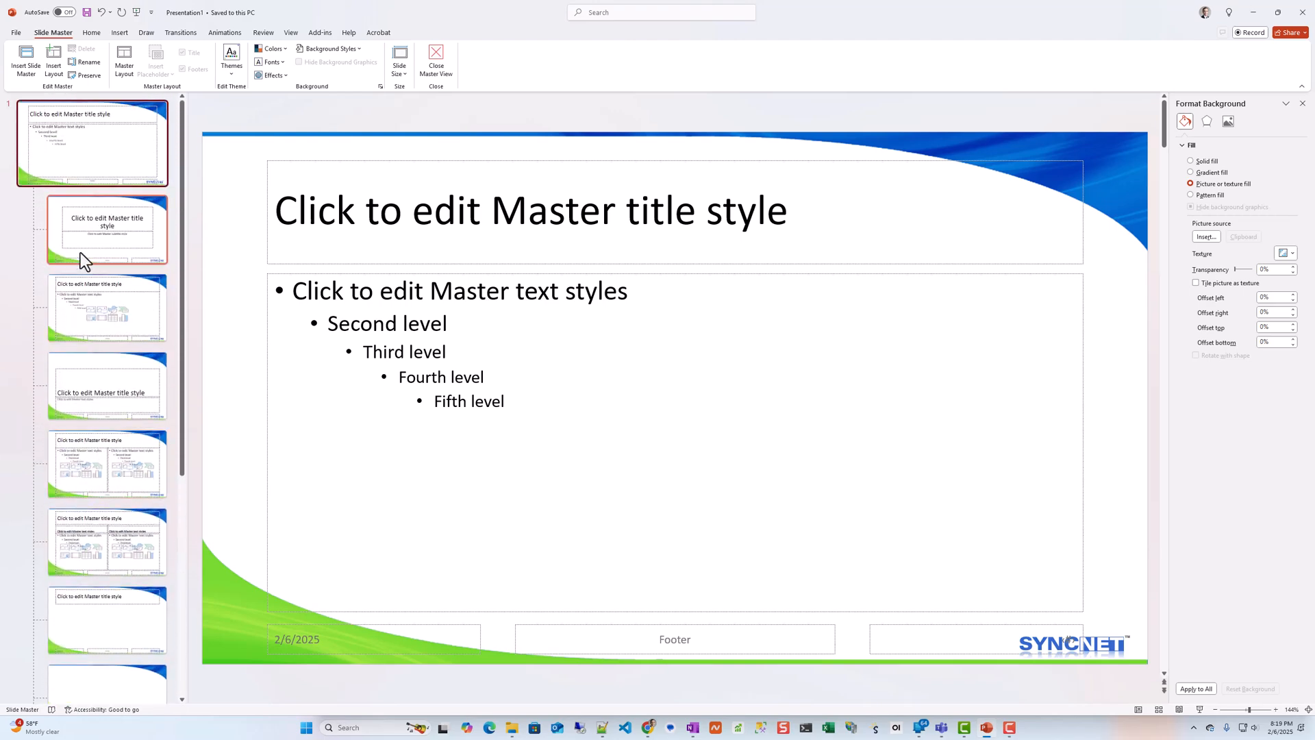
Step: Check the title slide, section header and next layout inherit the swoosh background
{"action": "left_click", "coordinate": [107, 308]}
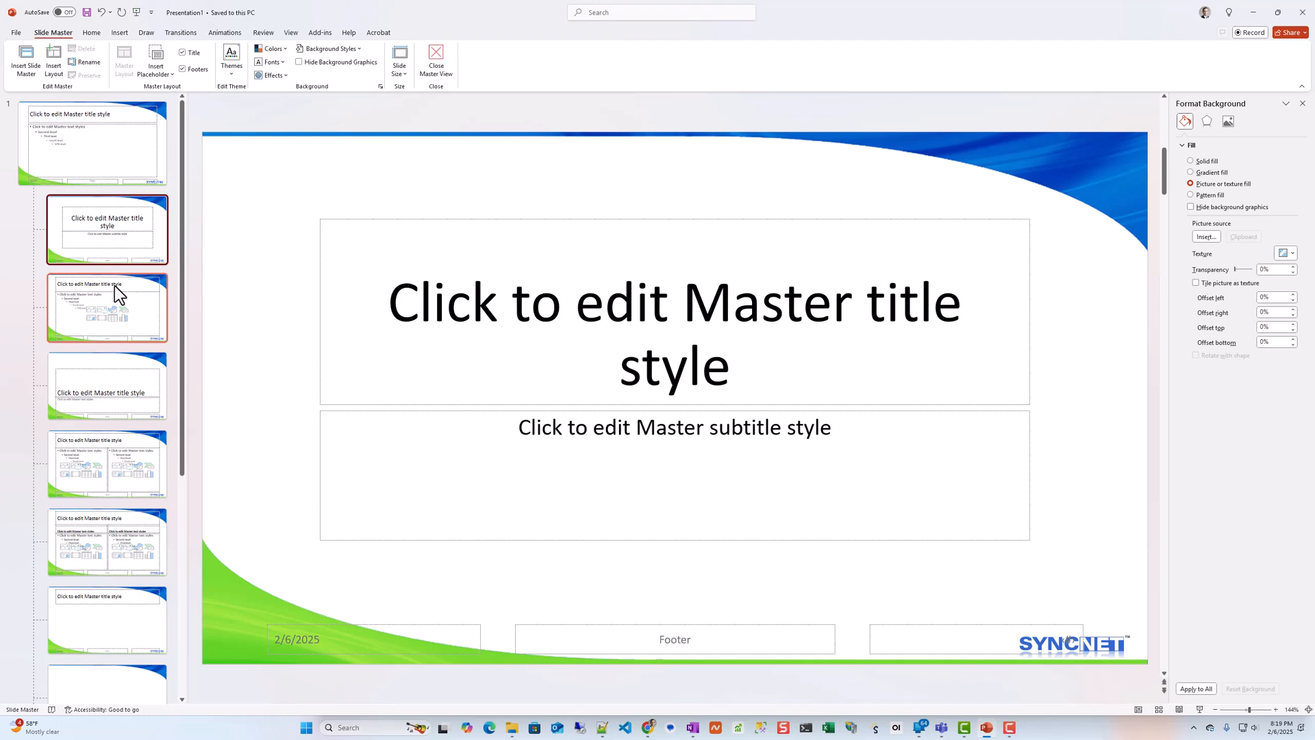
{"action": "left_click", "coordinate": [106, 387]}
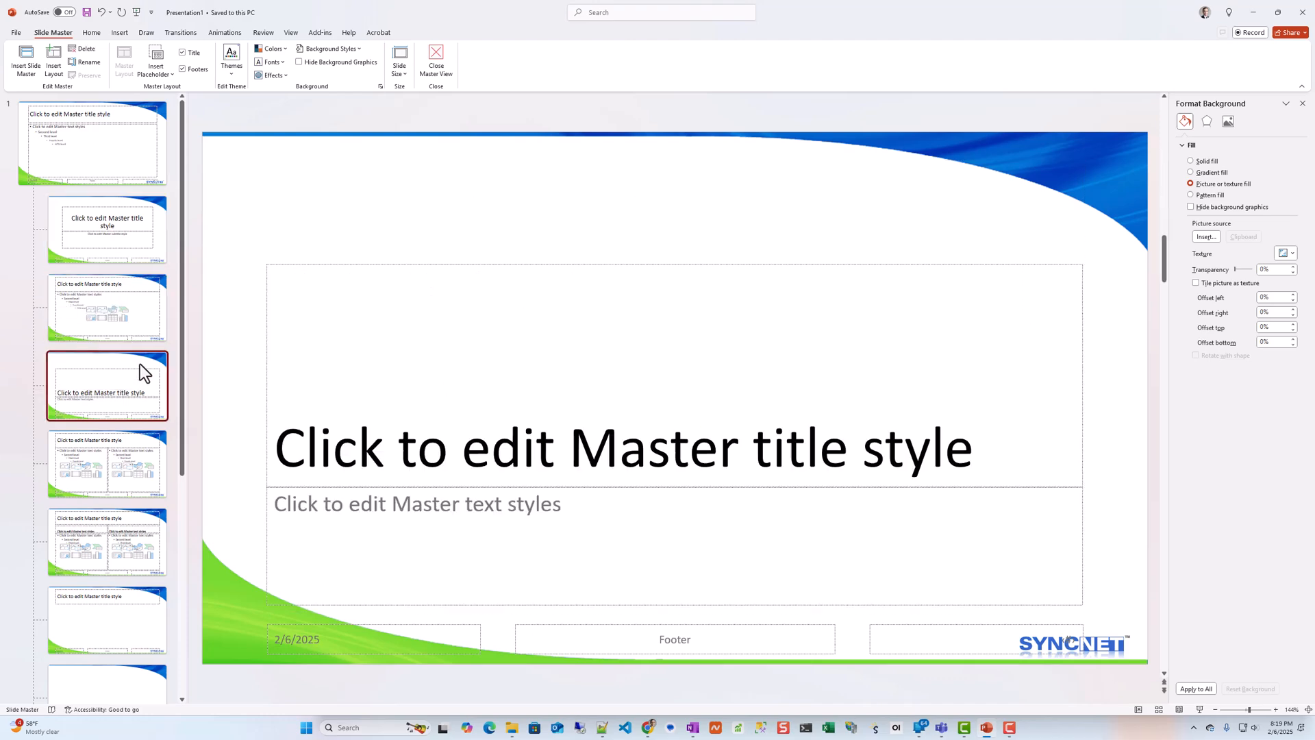
{"action": "mouse_move", "coordinate": [1063, 655]}
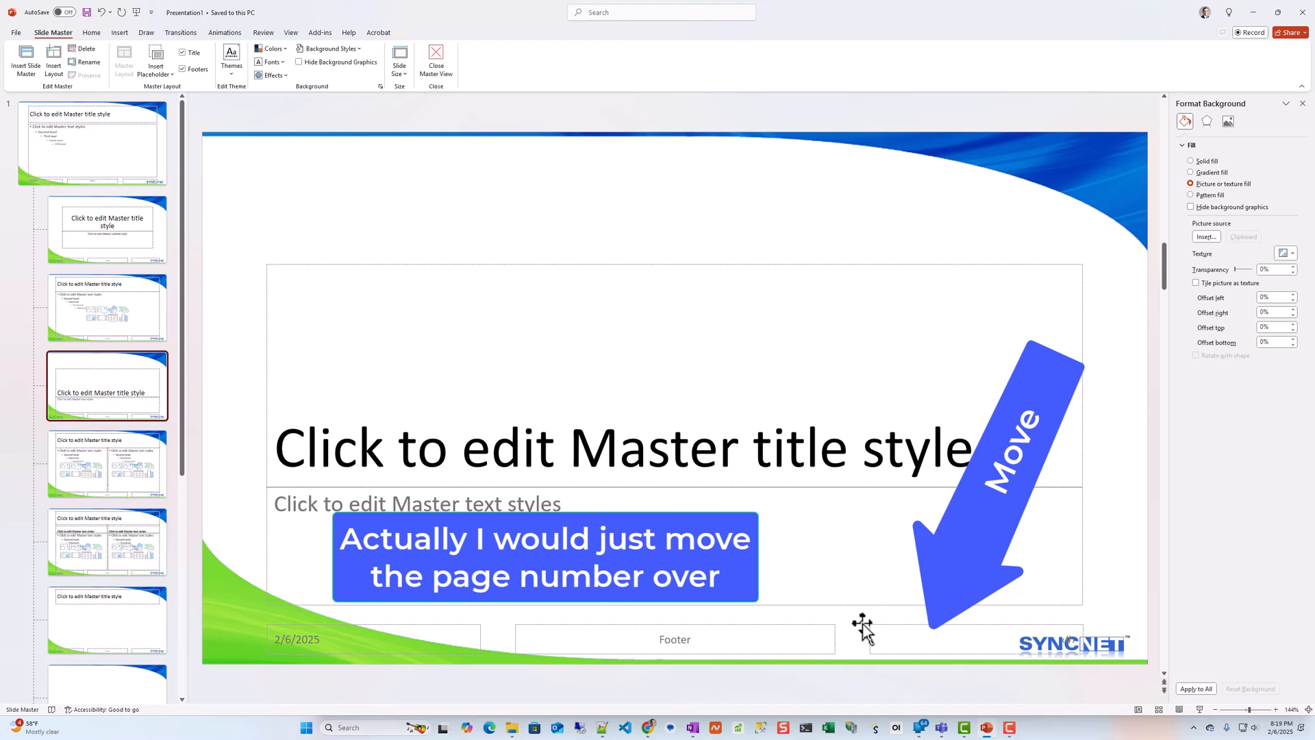
{"action": "left_click", "coordinate": [107, 465]}
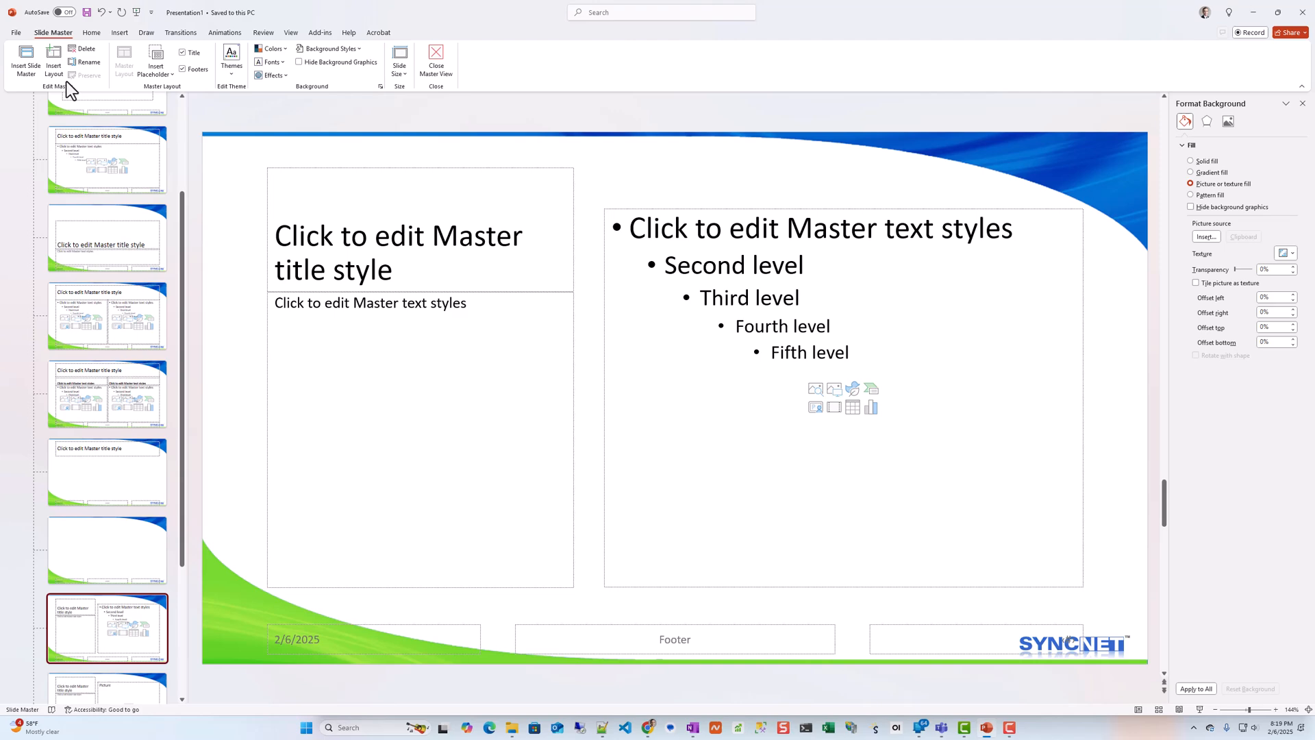
Step: Save as PowerPoint Template (*.potx) SyncnetCorporateTemplate in the SYNCNET 2025 folder
{"action": "left_click", "coordinate": [15, 32]}
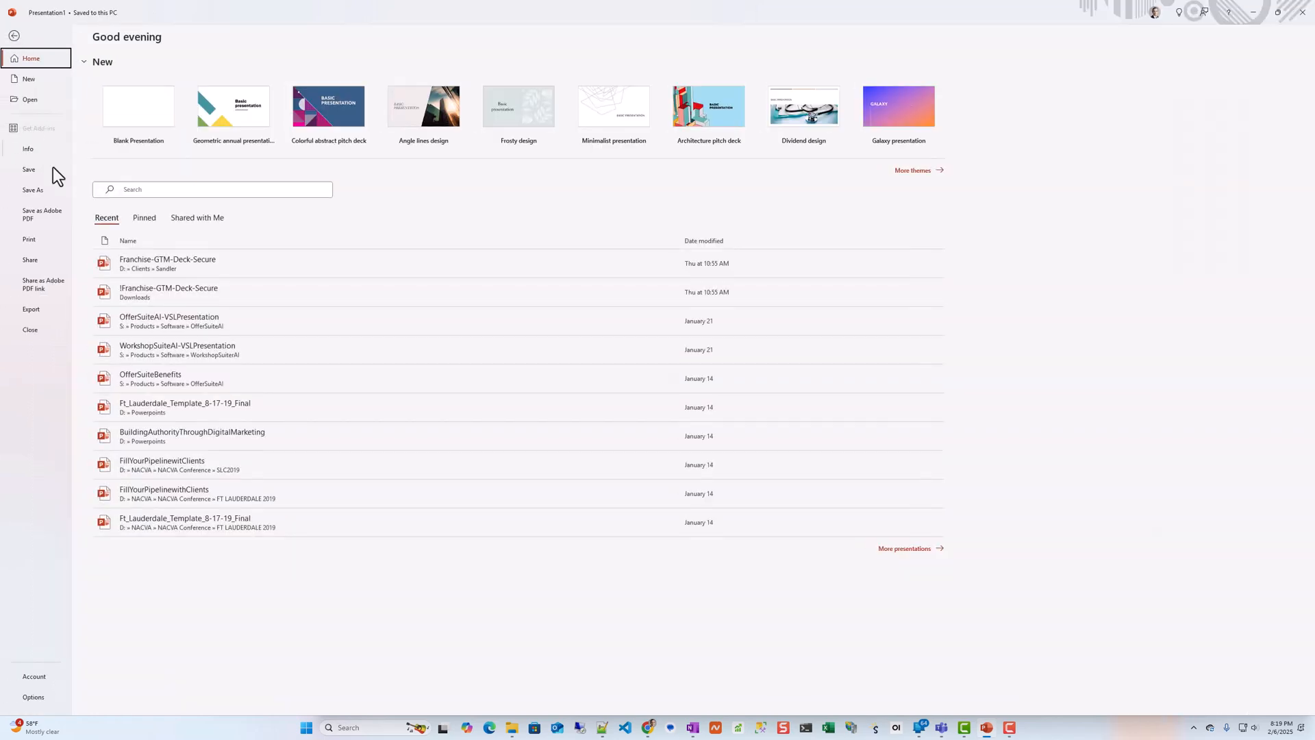
{"action": "left_click", "coordinate": [32, 189]}
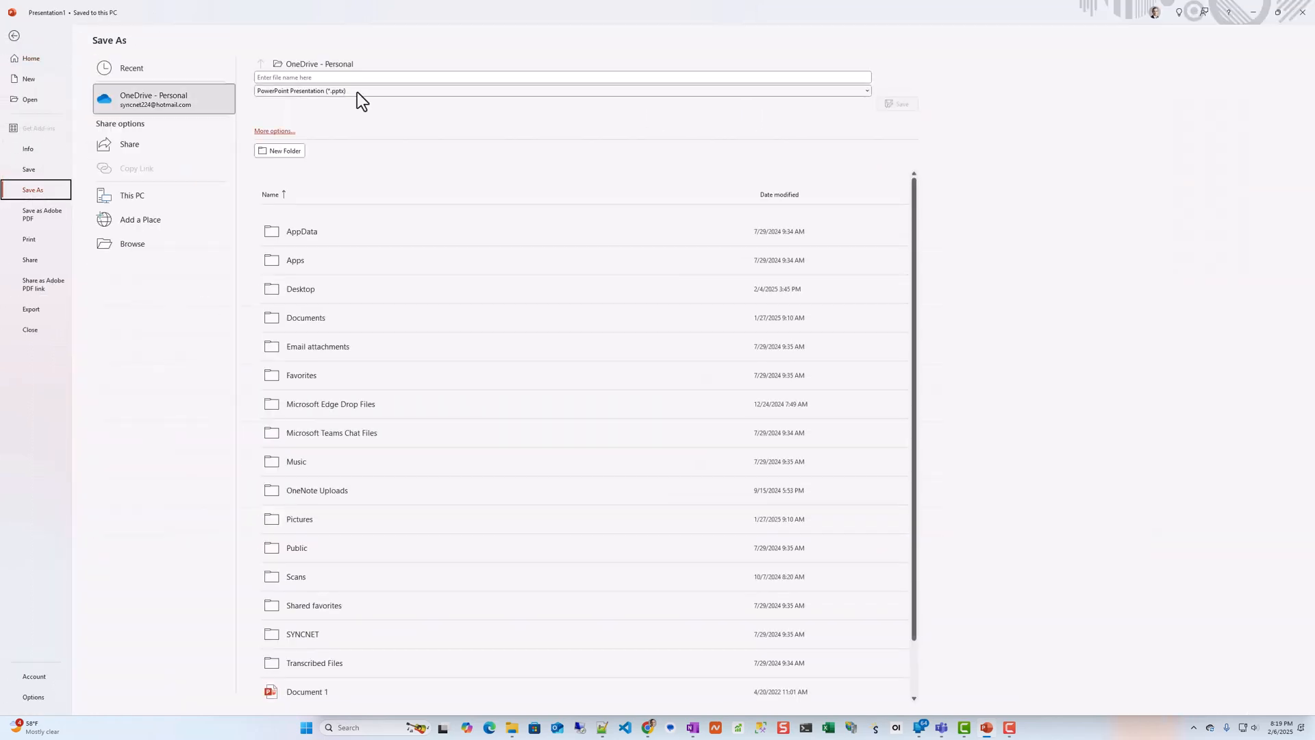
{"action": "left_click", "coordinate": [560, 90]}
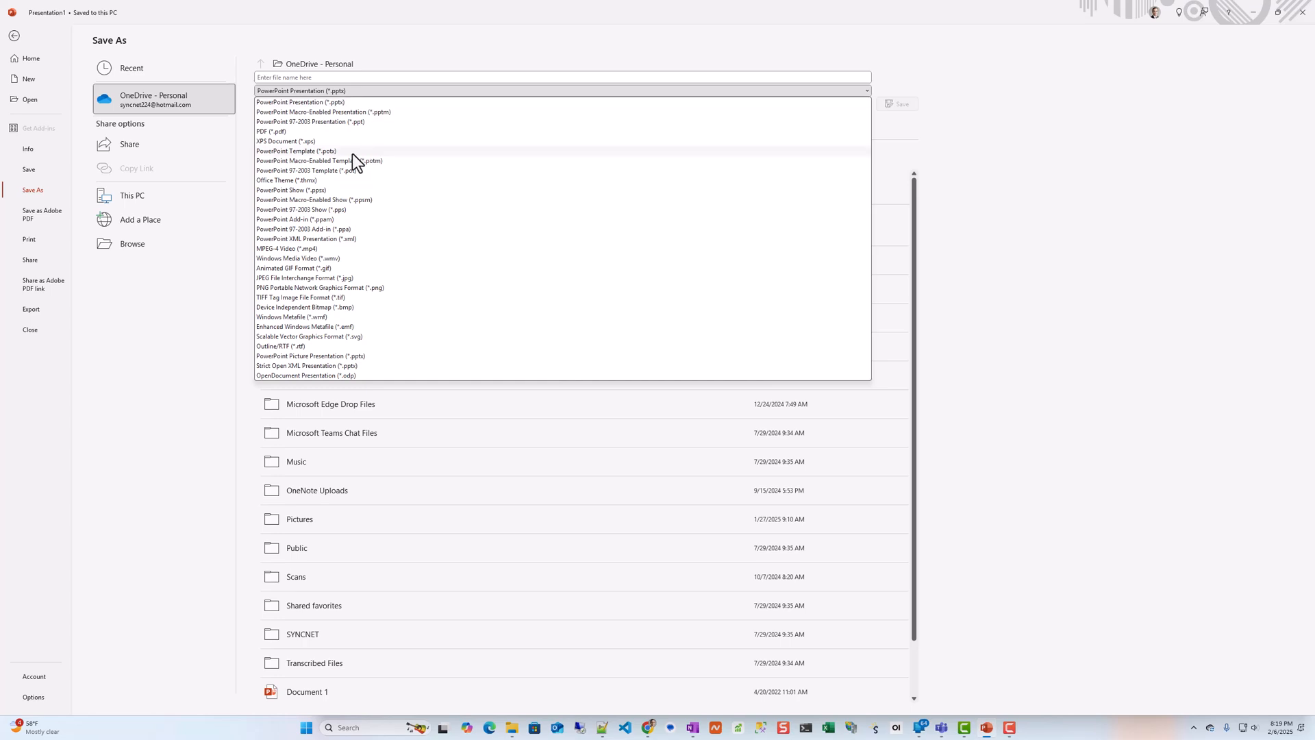
{"action": "left_click", "coordinate": [296, 150]}
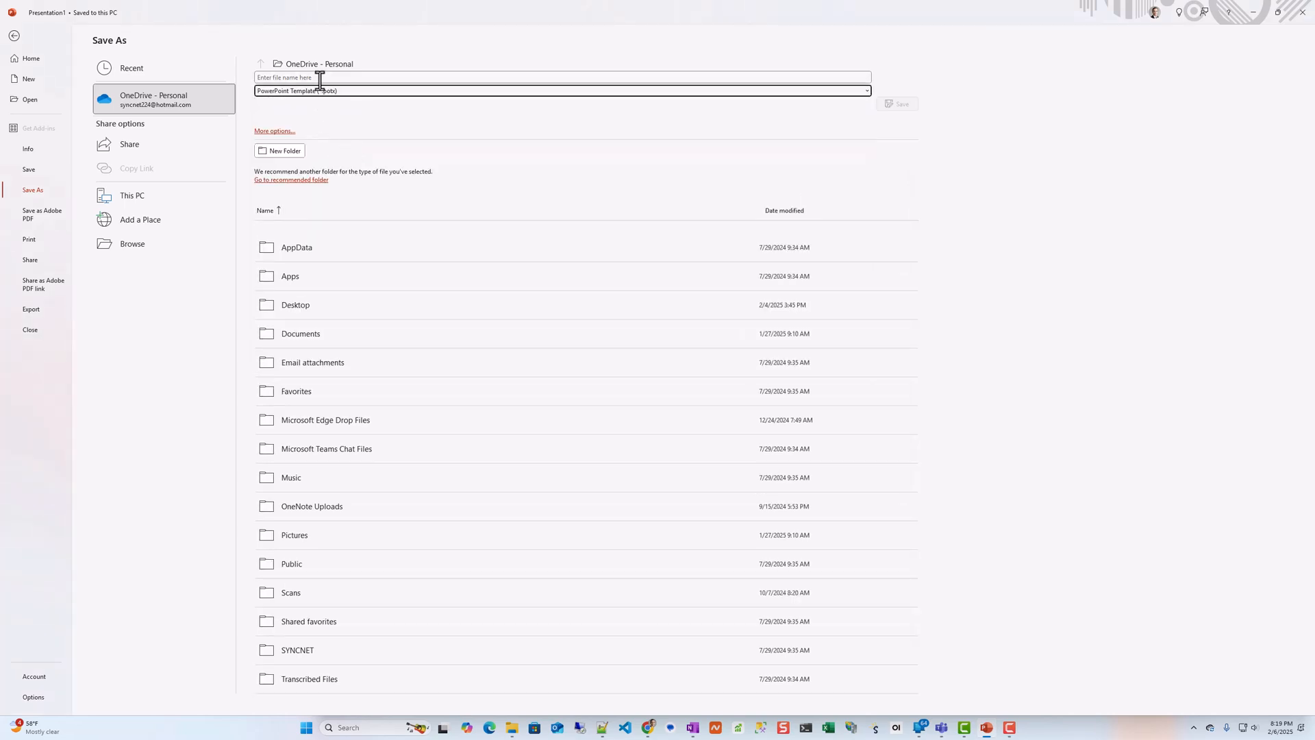
{"action": "left_click", "coordinate": [132, 244]}
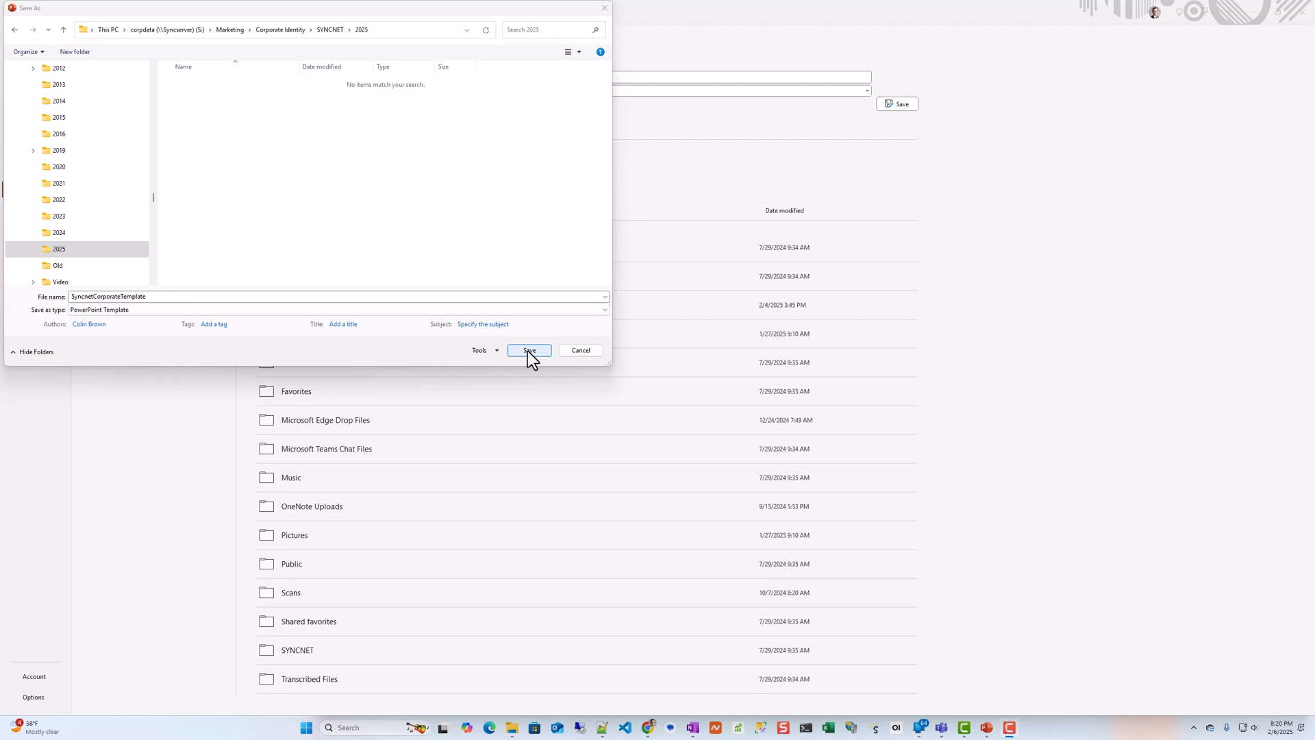
{"action": "left_click", "coordinate": [529, 350]}
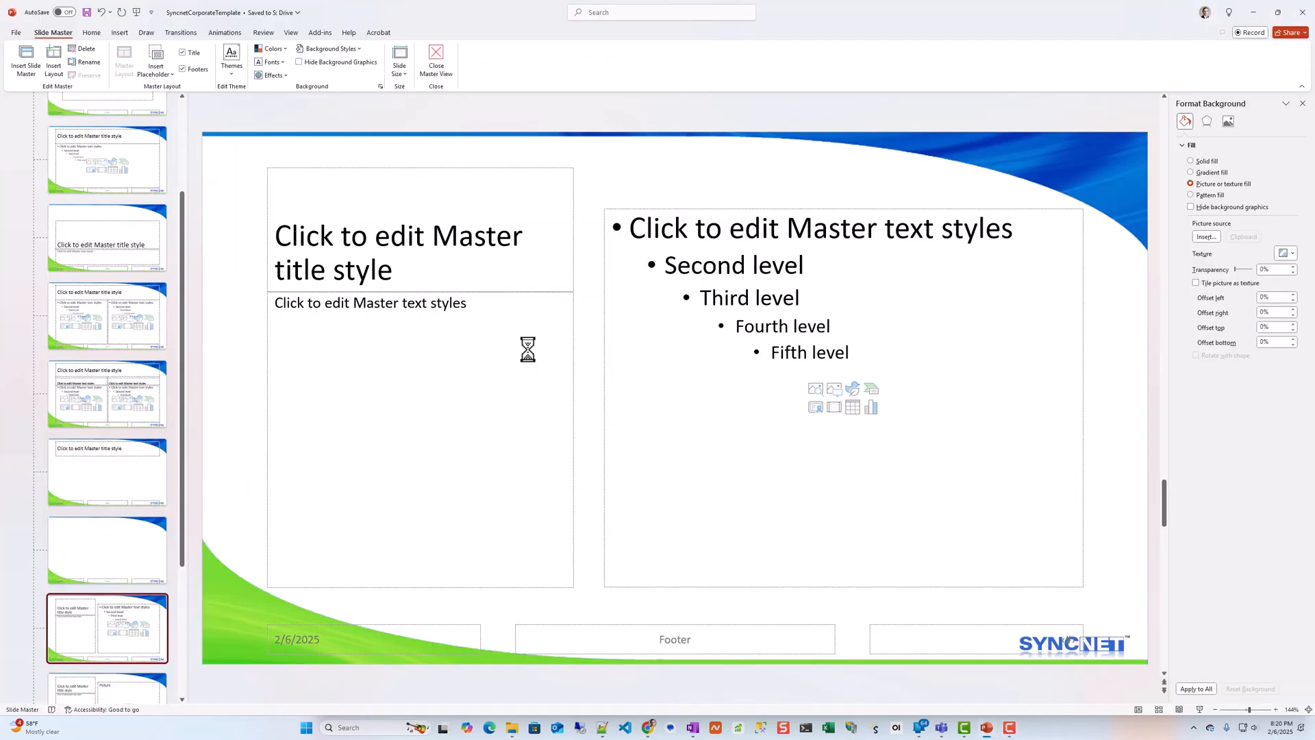